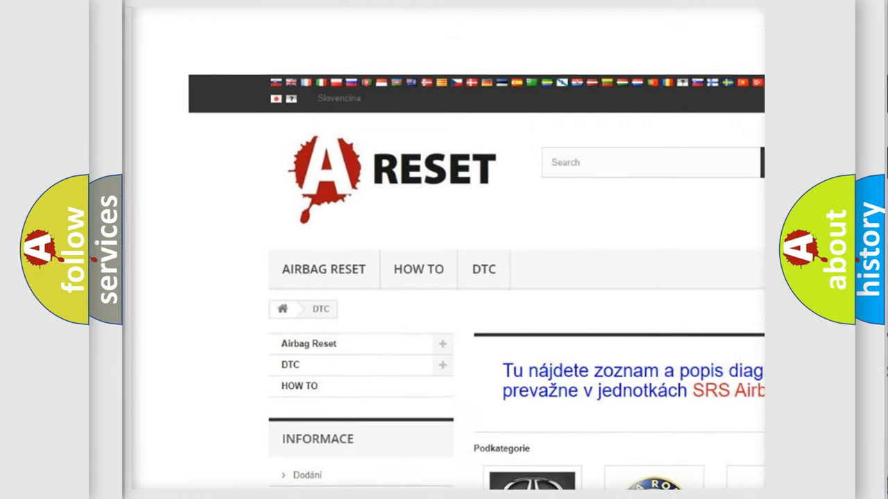
scroll("up", 3)
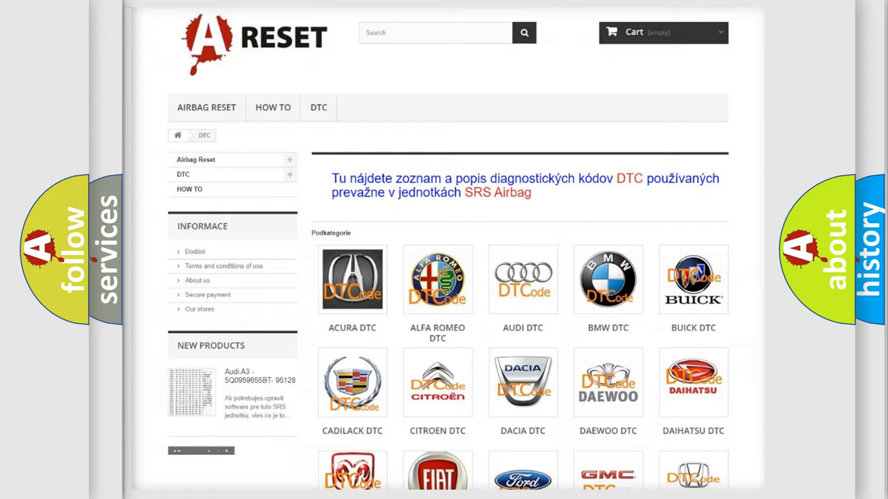
scroll("down", 3)
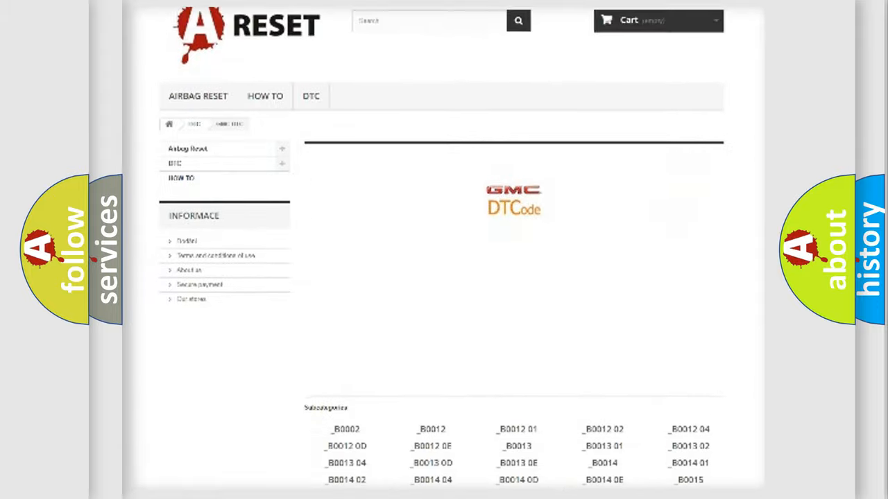
scroll("up", 3)
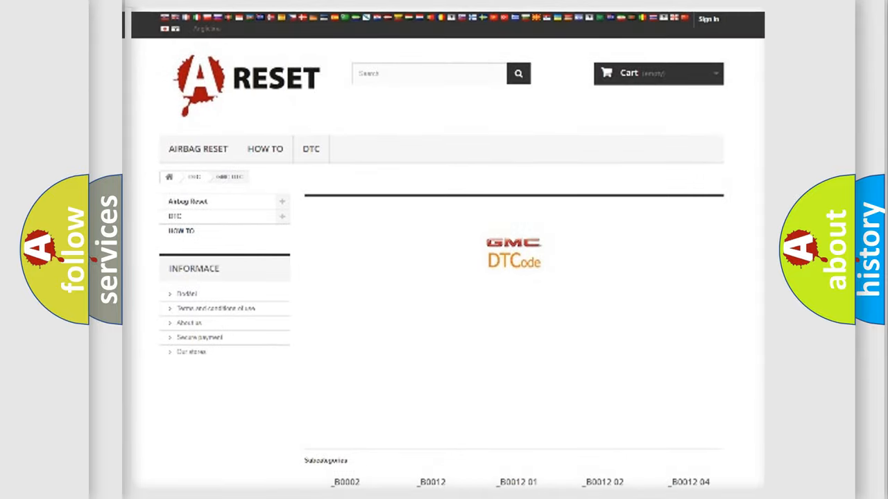